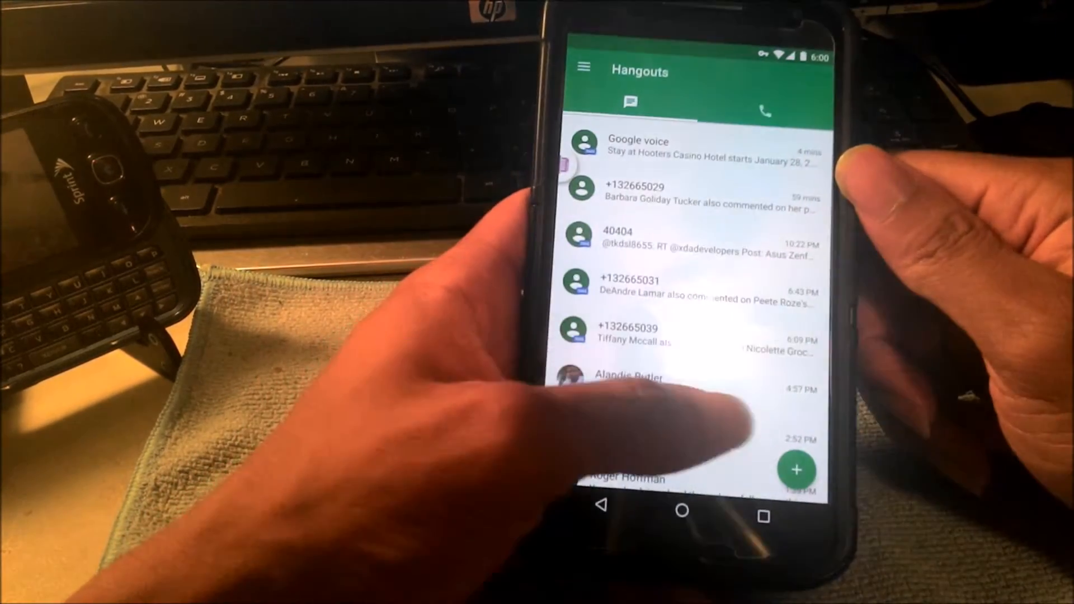
Open the contact's conversation showing the shared Hangouts 7.0 update article link.
scroll(down, 3)
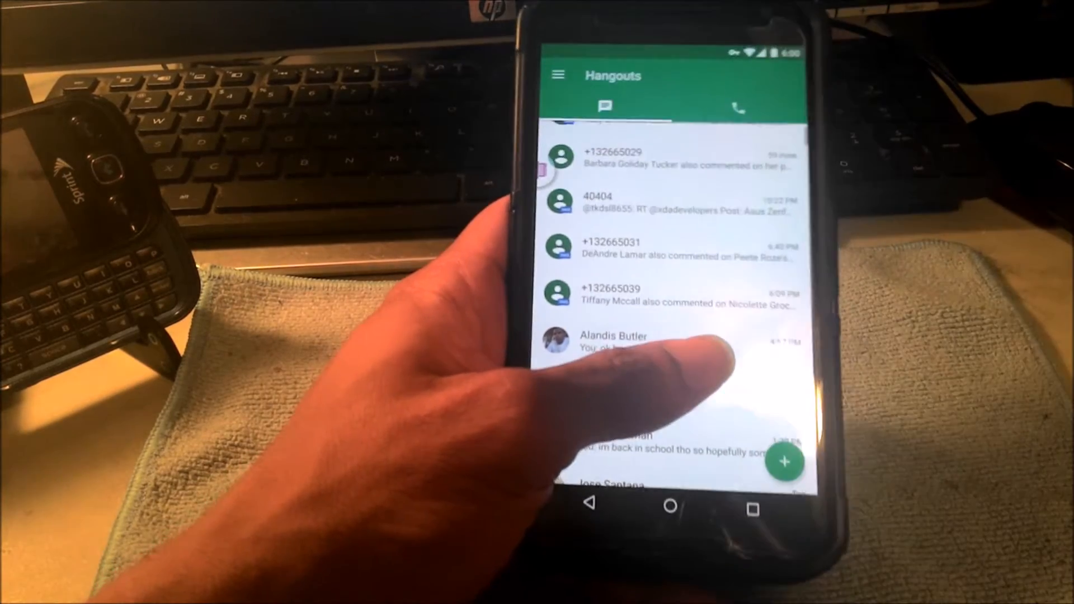
scroll(down, 3)
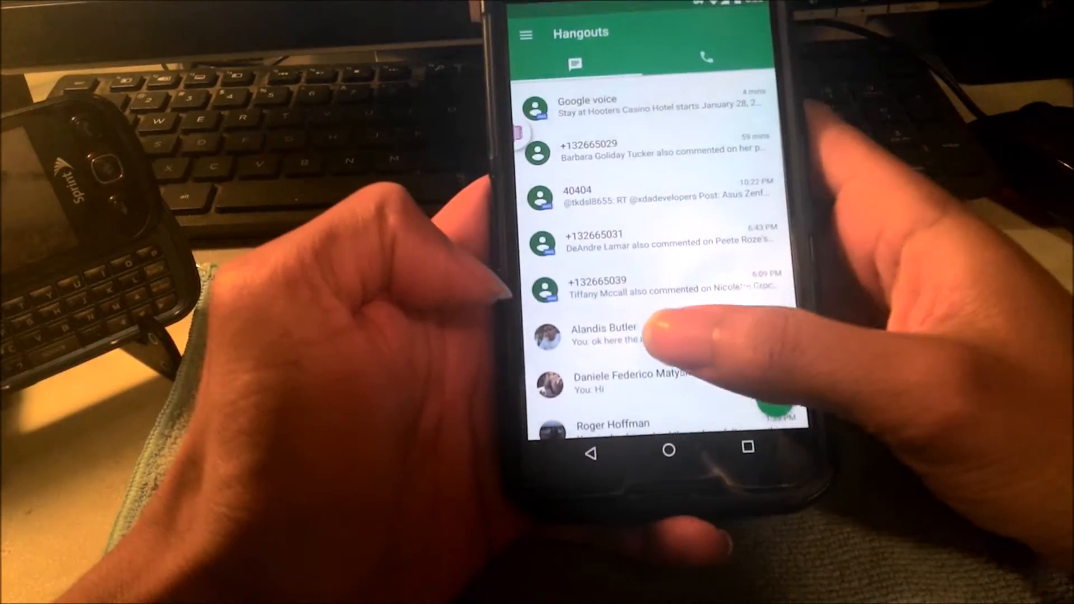
click(605, 335)
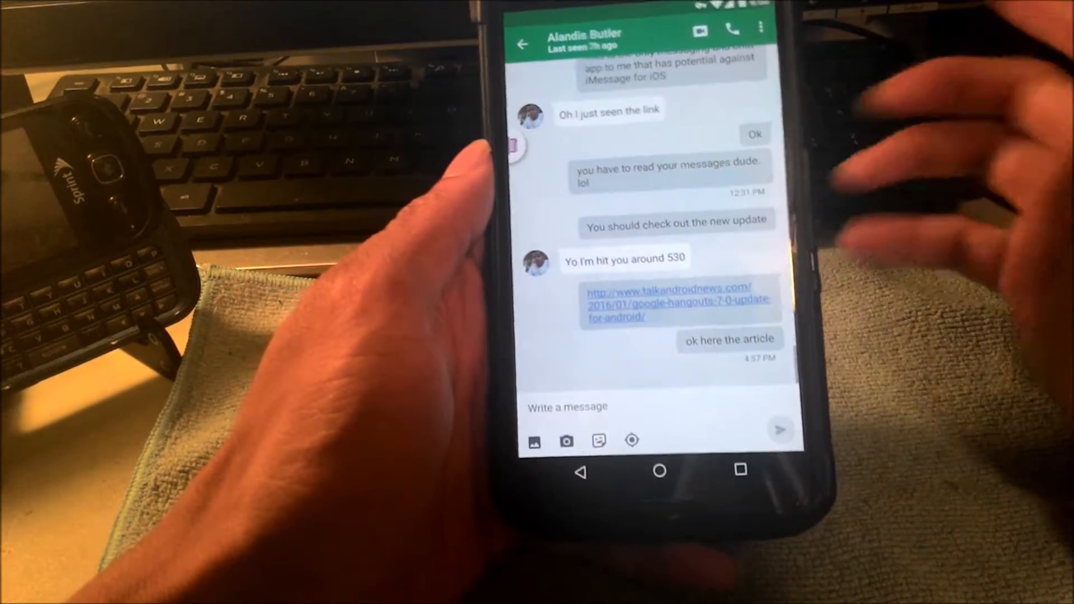
Leave the Hangouts conversation and bring up the phone's app drawer.
click(760, 29)
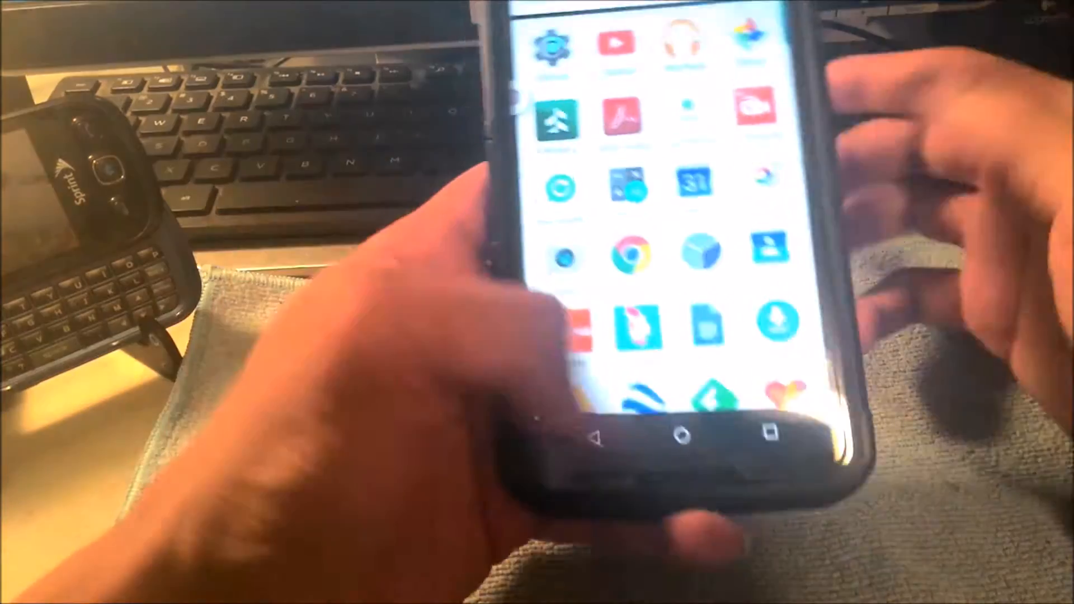
Browse Google Messenger's conversation list, then return to the Hangouts conversation list.
scroll(down, 3)
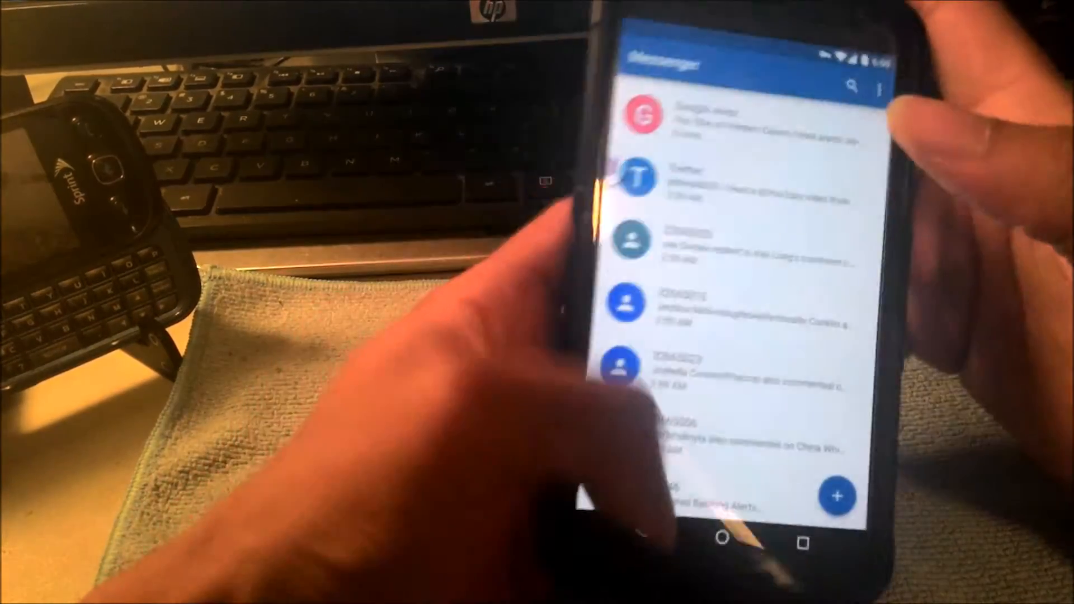
scroll(down, 3)
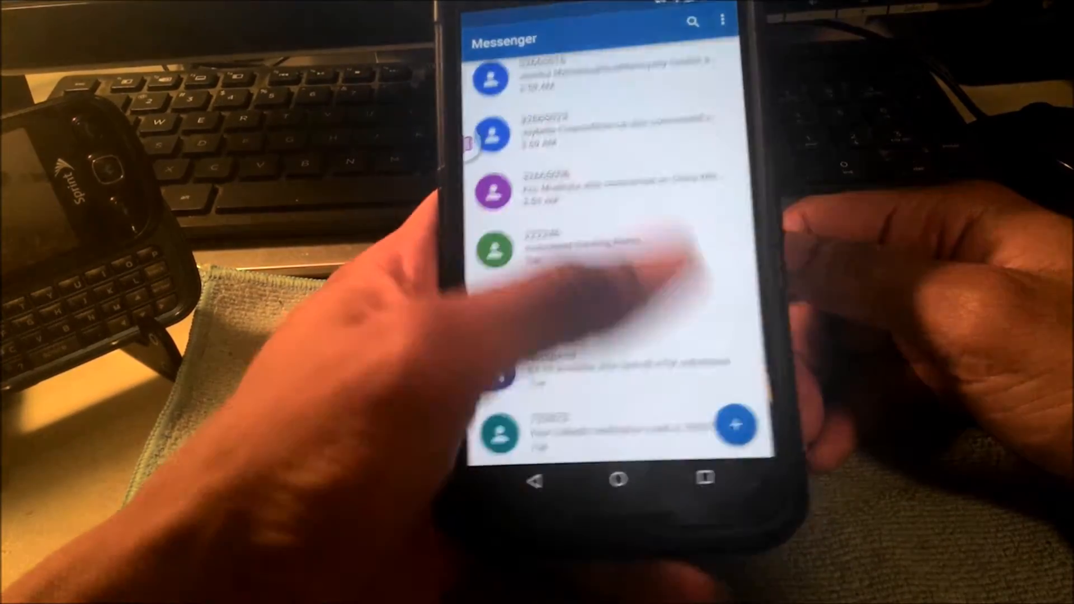
scroll(down, 3)
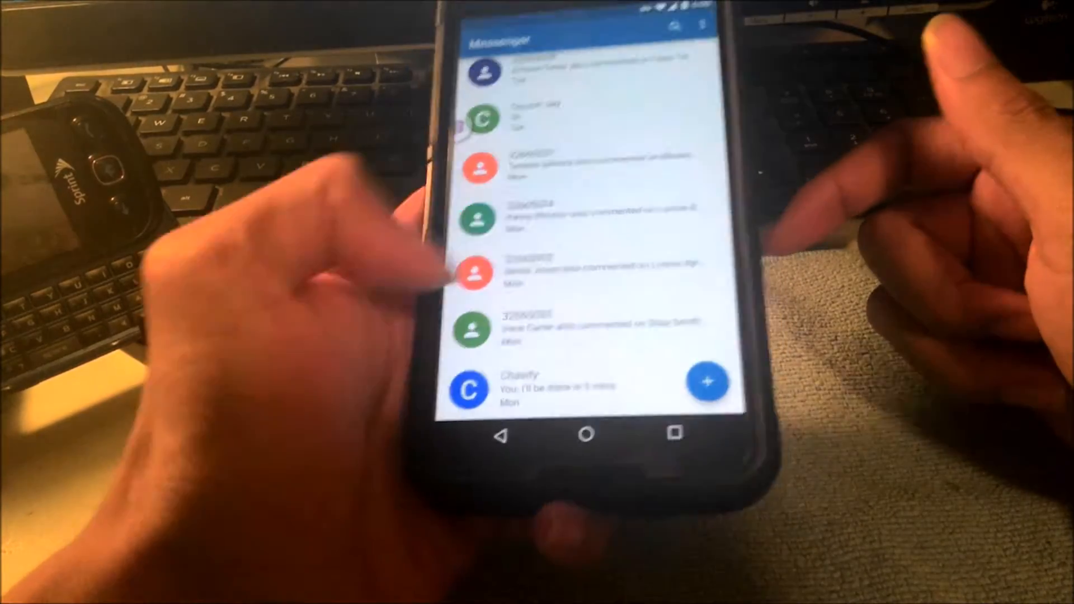
click(709, 381)
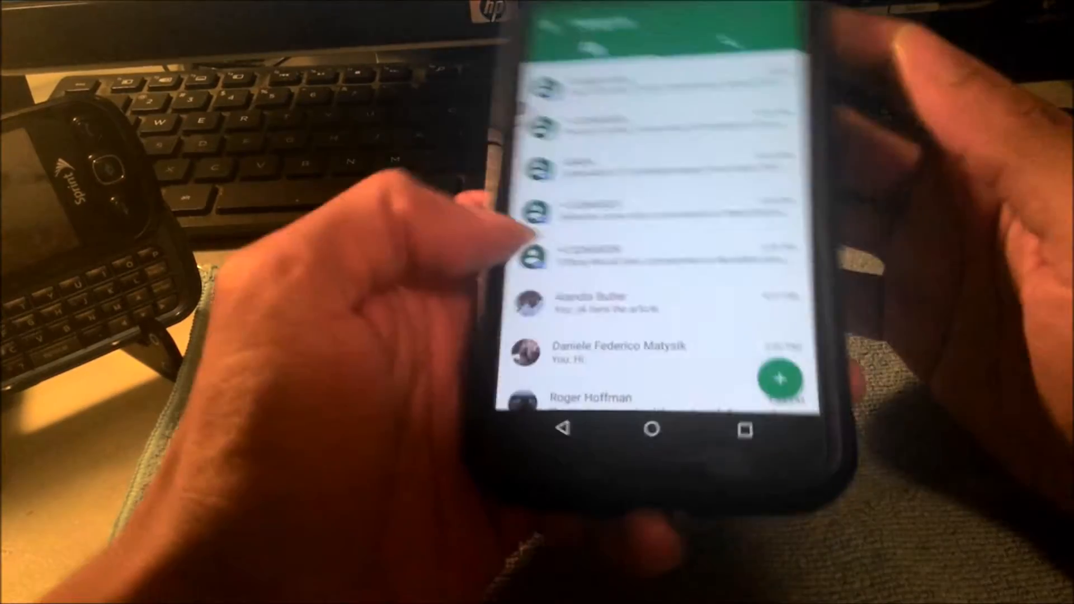
Open the Google Voice conversation showing the callback reminder and hotel stay notices.
click(780, 379)
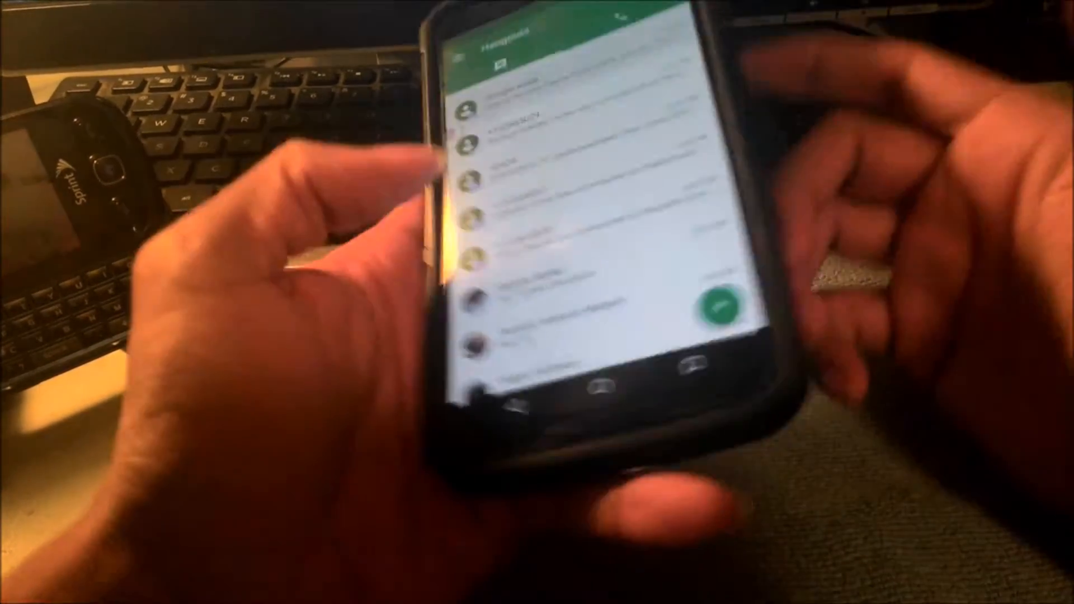
click(480, 171)
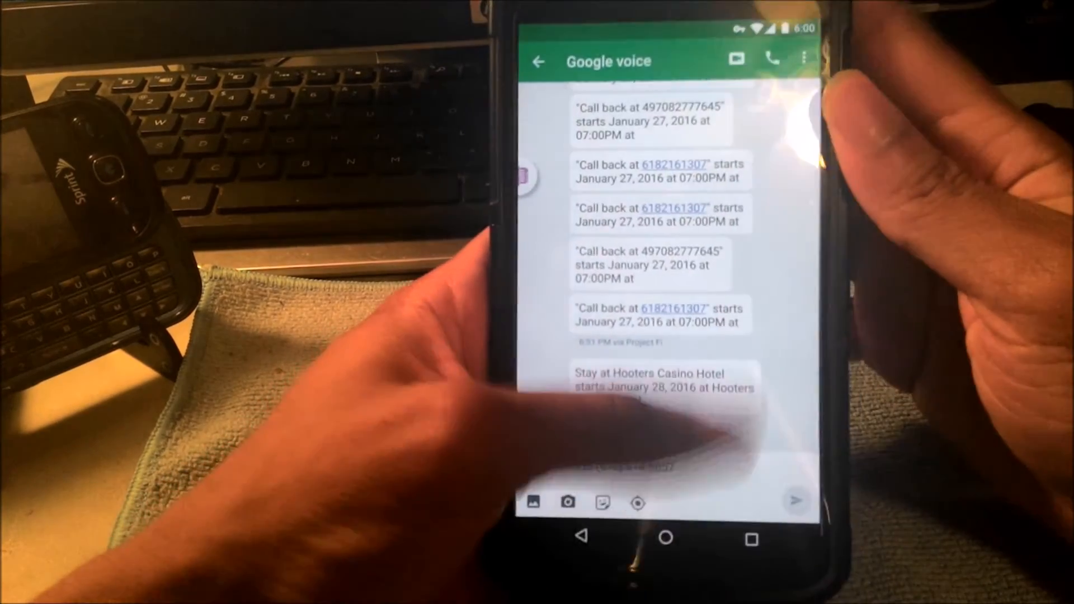